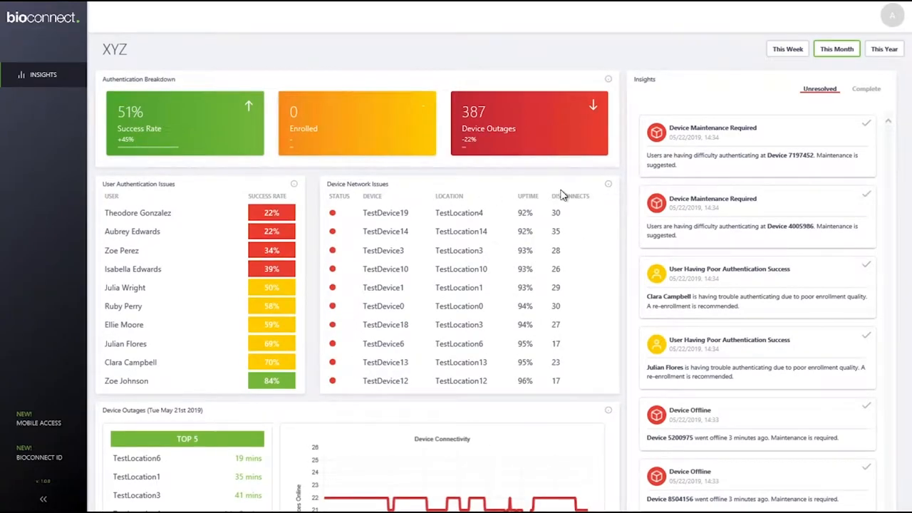
Show the info description for the Device Network Issues panel on the Insights dashboard
left_click(607, 184)
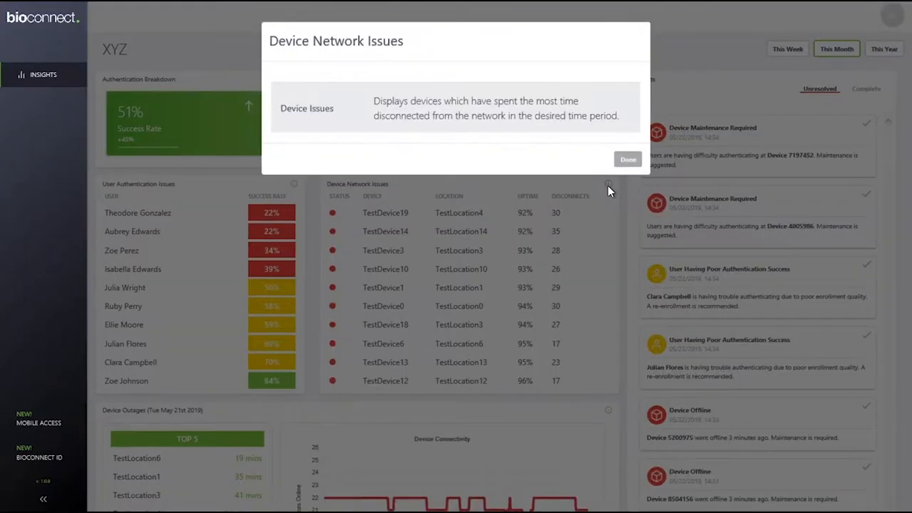
mouse_move(384, 136)
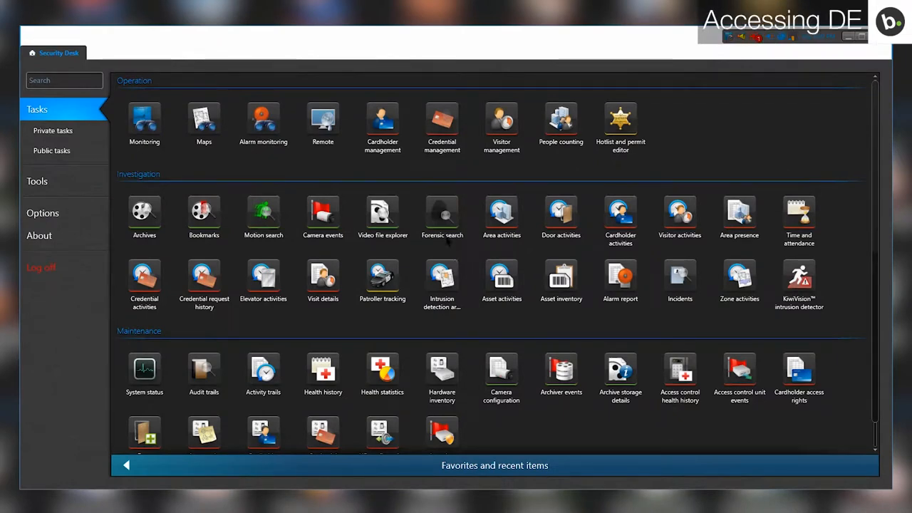
Go into Cardholder management and bring up the cardholder's profile
left_click(382, 117)
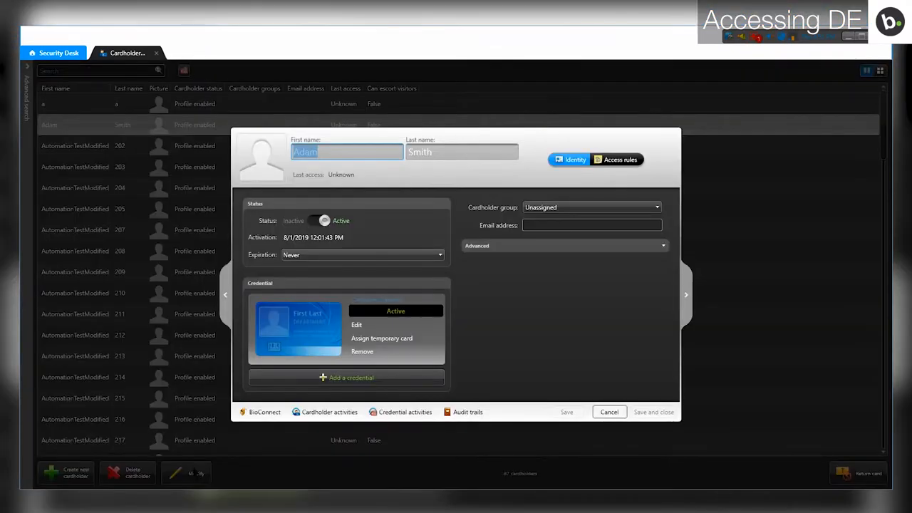
left_click(265, 412)
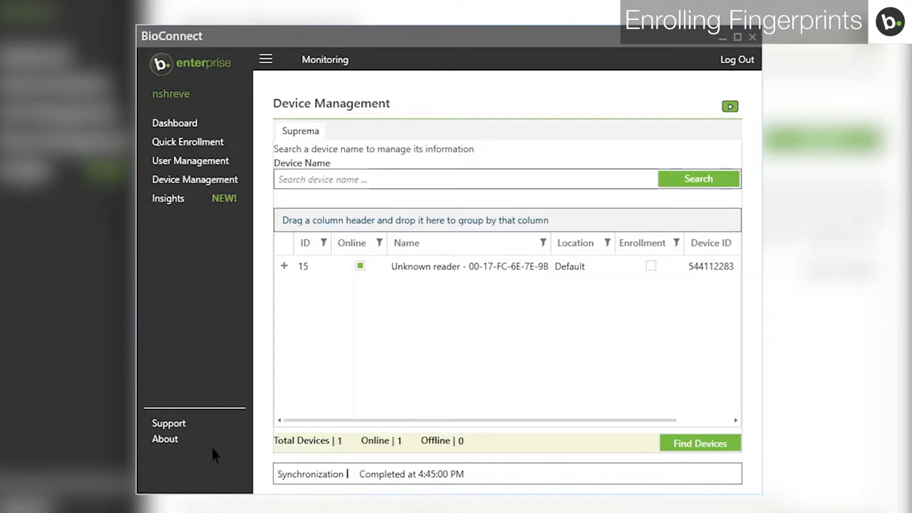
mouse_move(255, 356)
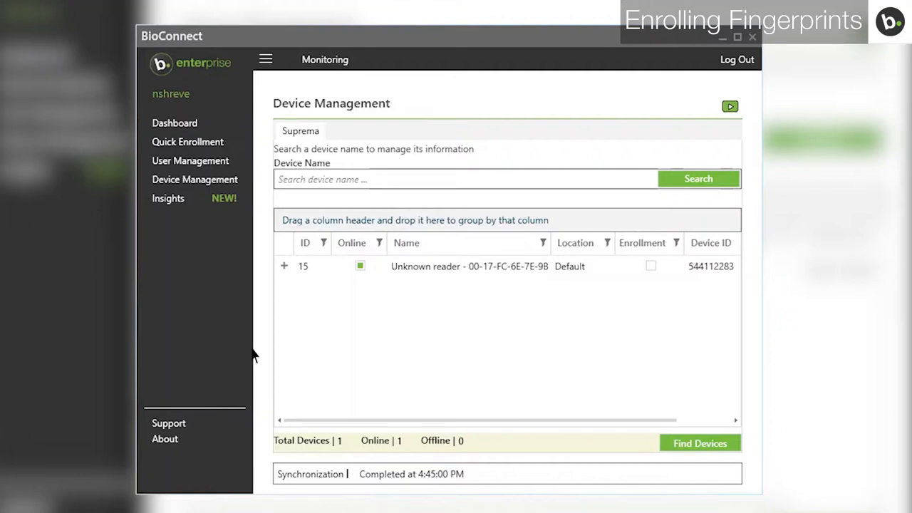
Expand device 15, the Unknown reader, to reveal its Details tab
left_click(283, 266)
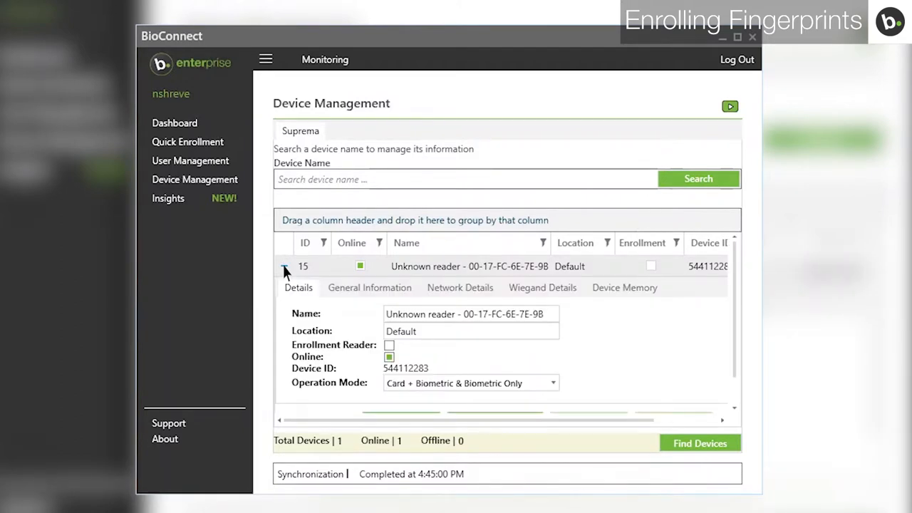
scroll("down", 3)
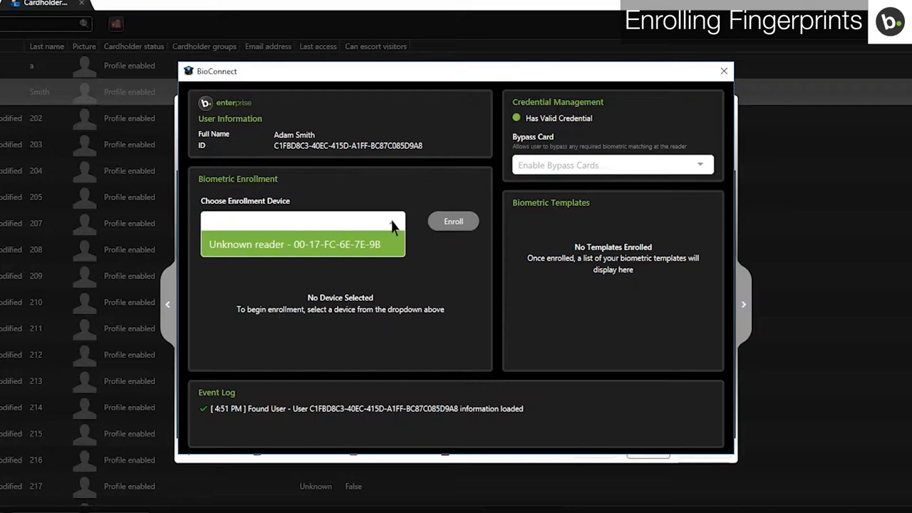
Choose the Unknown reader as enrollment device with quality 80 and Left Index Finger
left_click(302, 244)
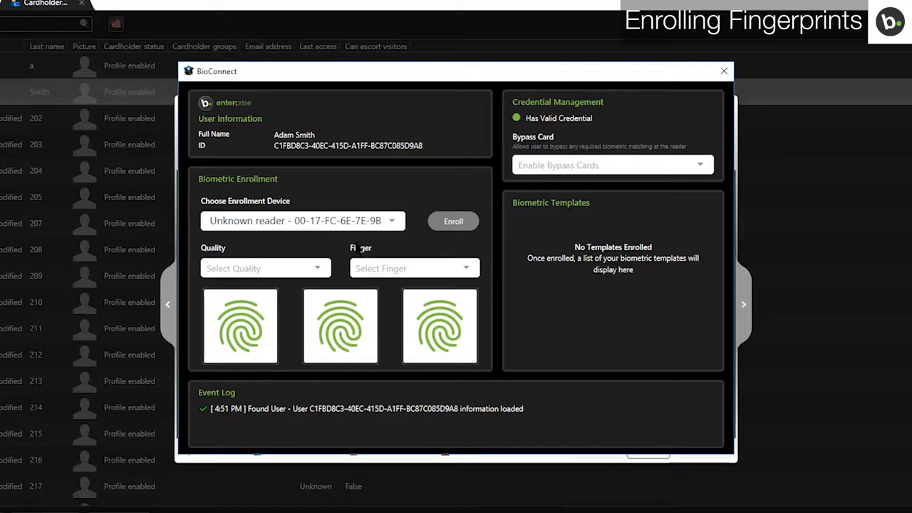
left_click(265, 268)
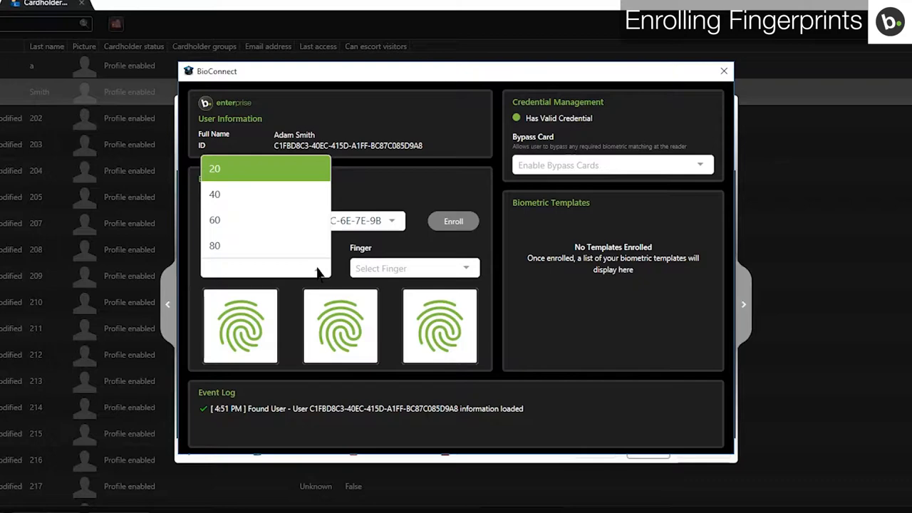
left_click(214, 245)
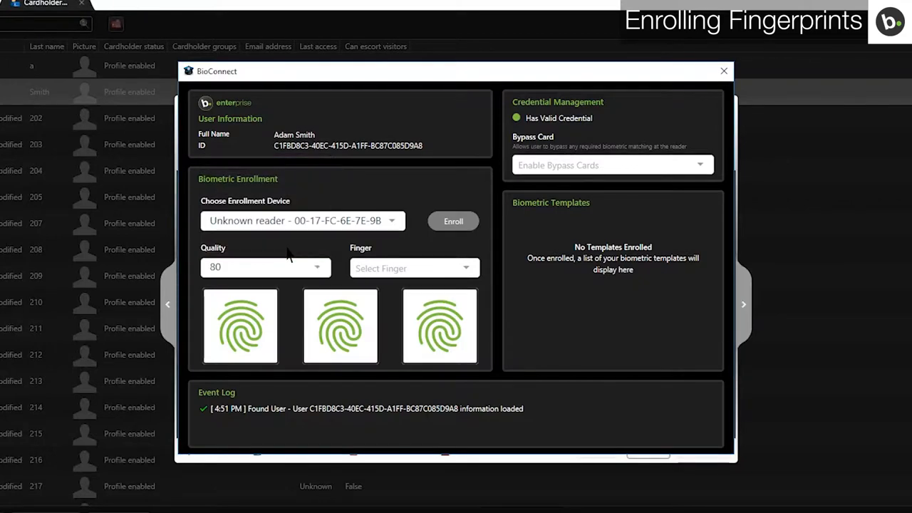
left_click(413, 268)
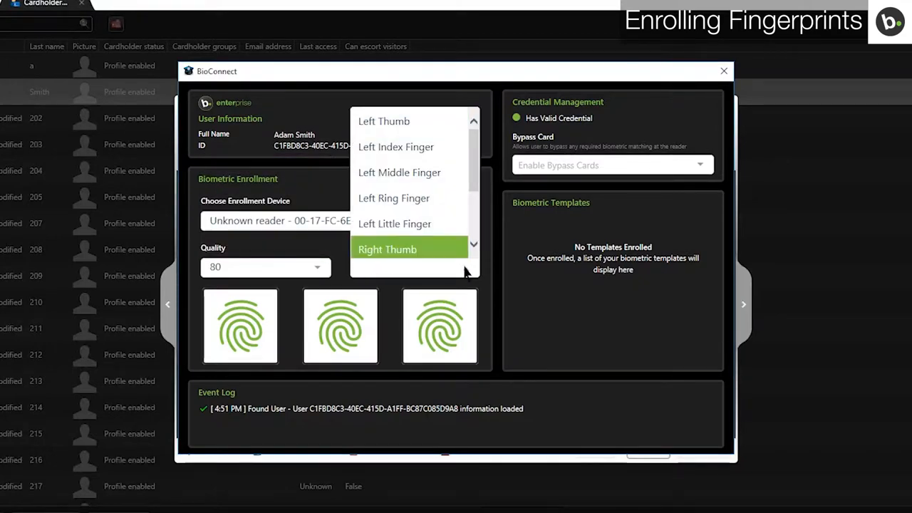
left_click(396, 147)
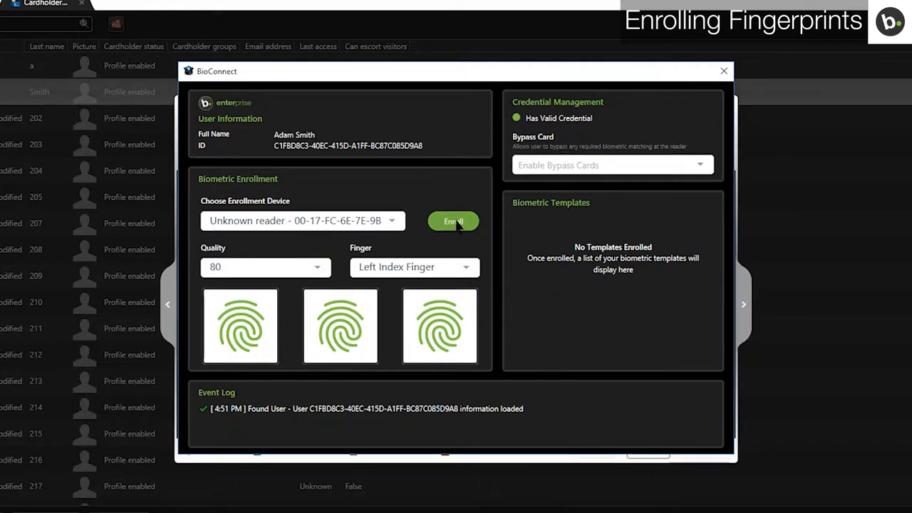
left_click(453, 221)
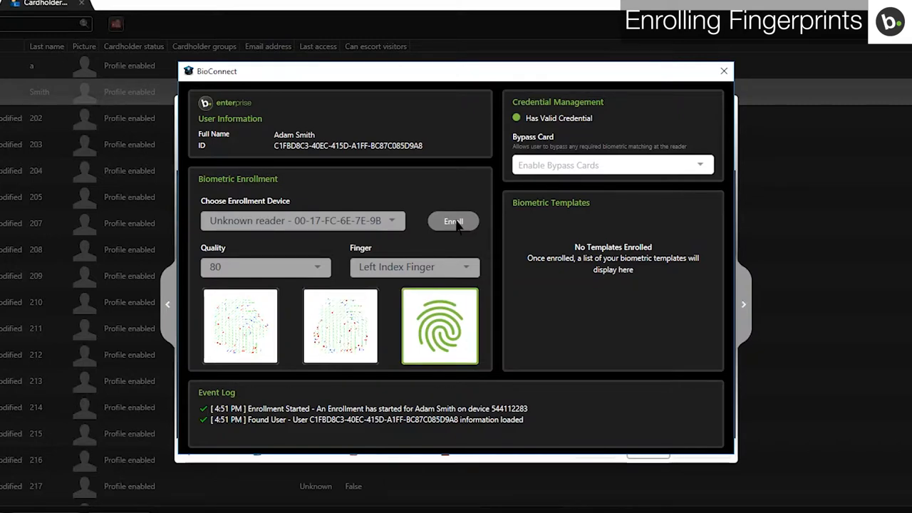
left_click(453, 221)
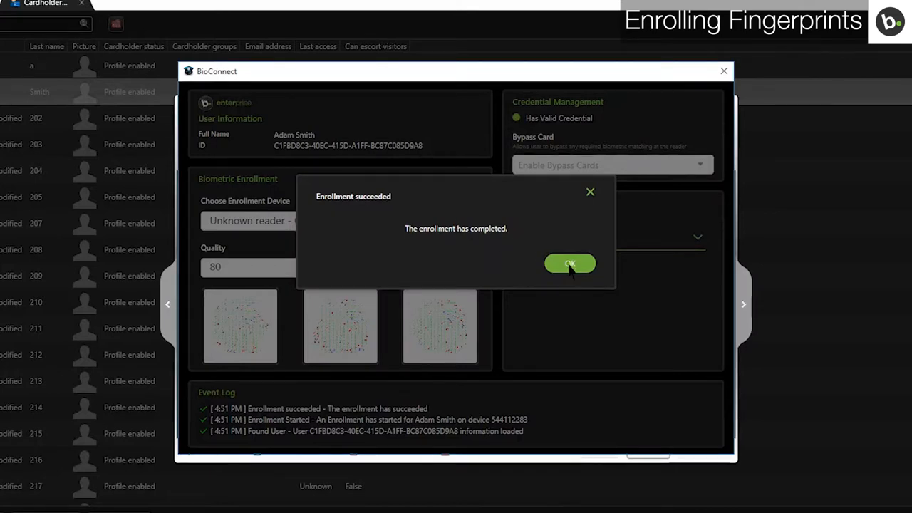
left_click(569, 264)
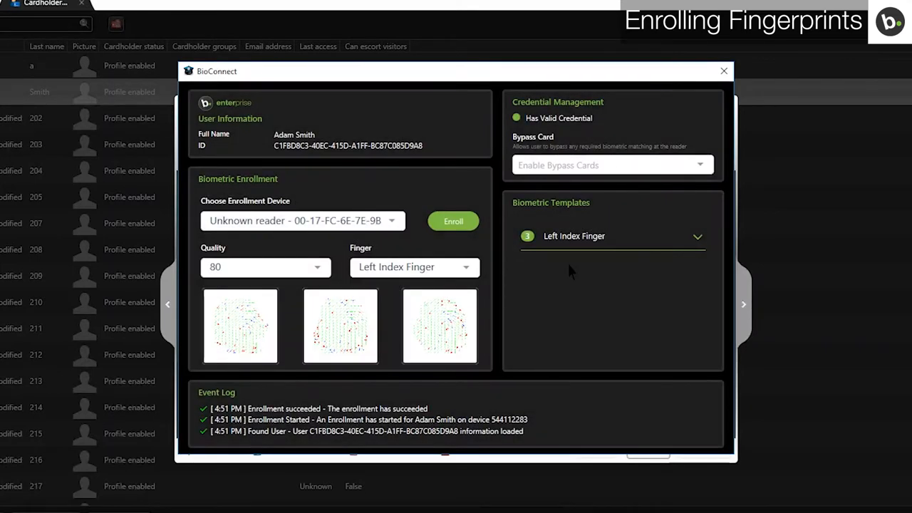
left_click(696, 236)
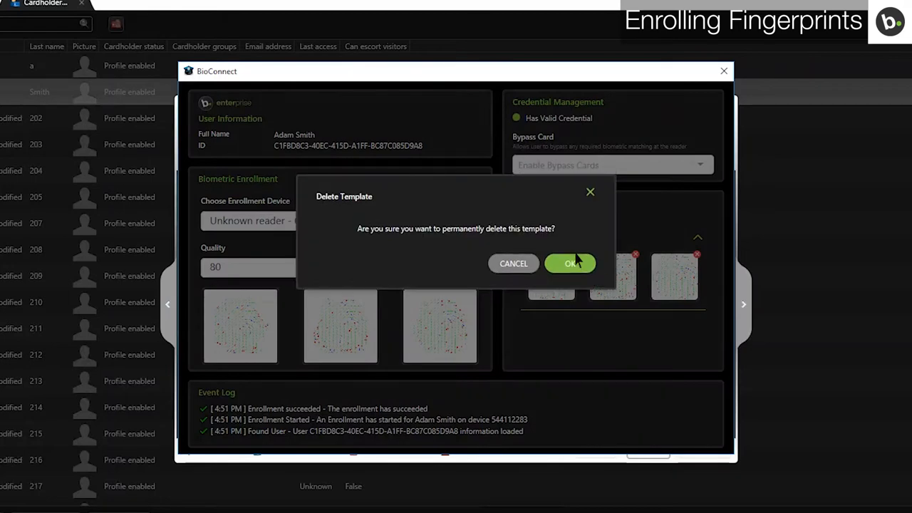
left_click(570, 263)
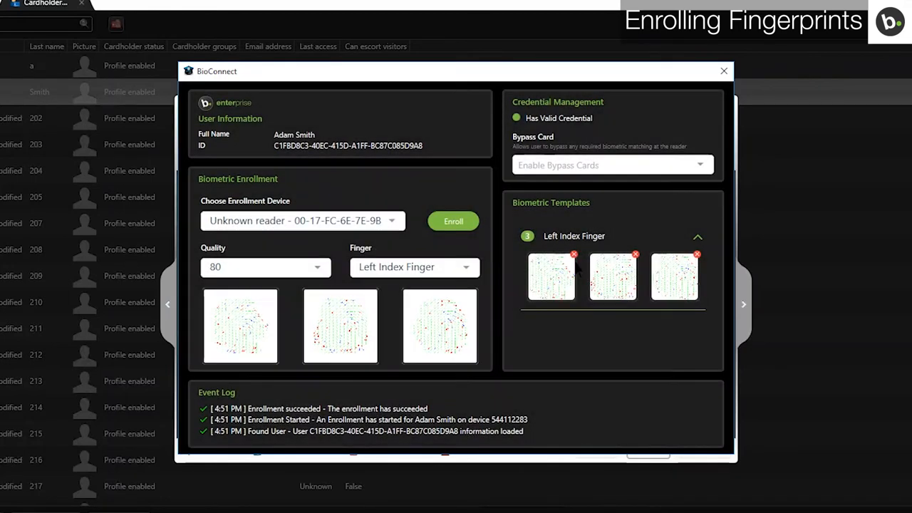
left_click(636, 253)
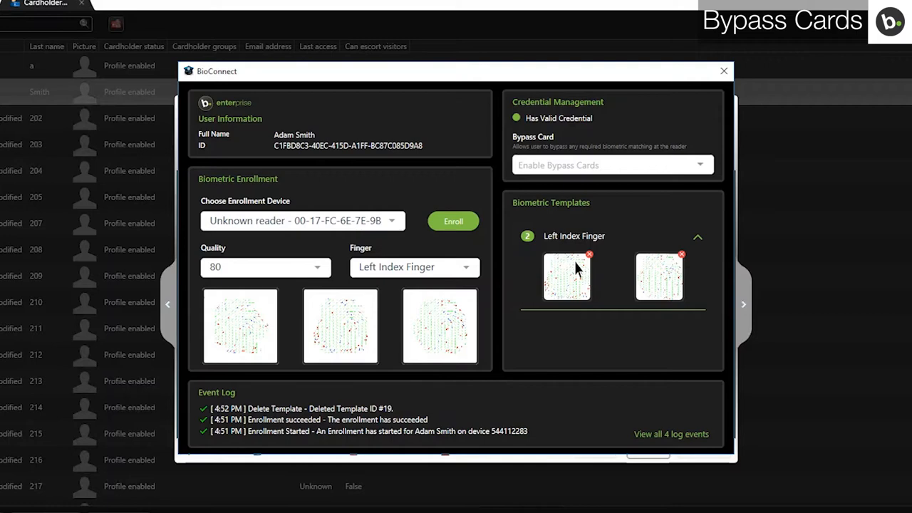
left_click(724, 71)
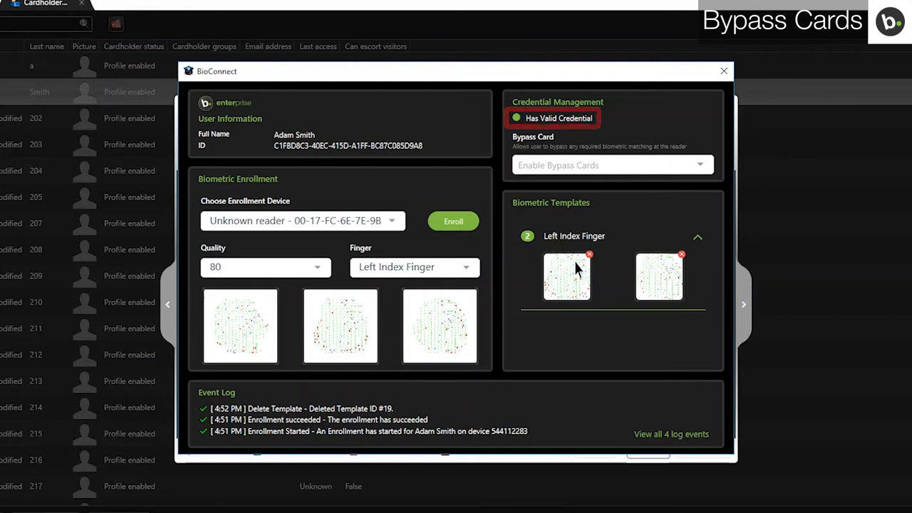
left_click(610, 165)
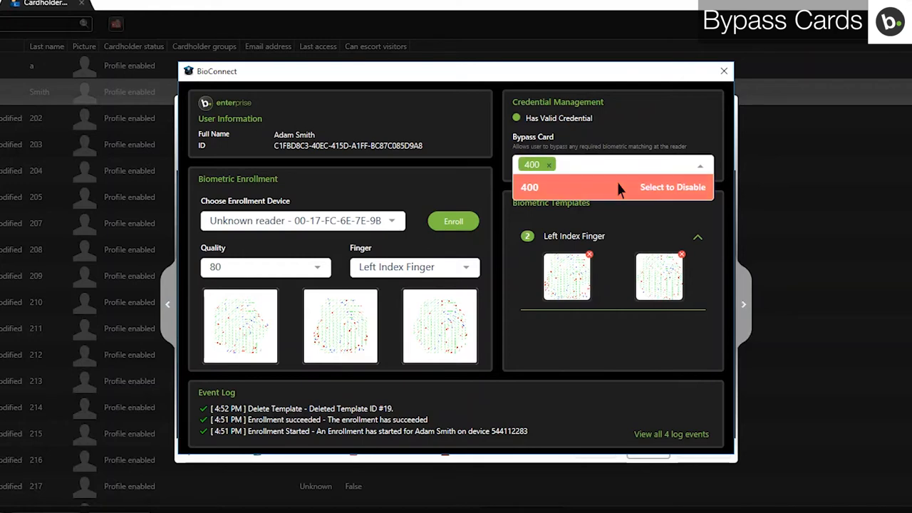
left_click(672, 186)
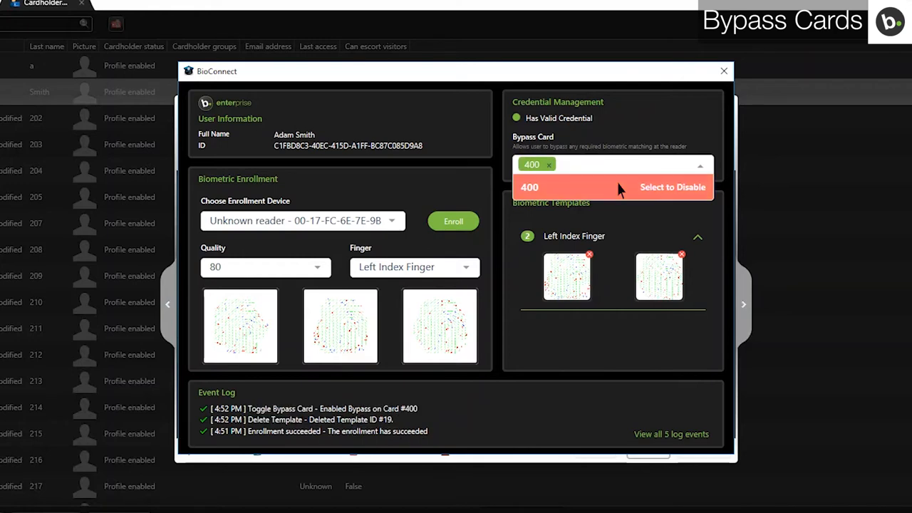